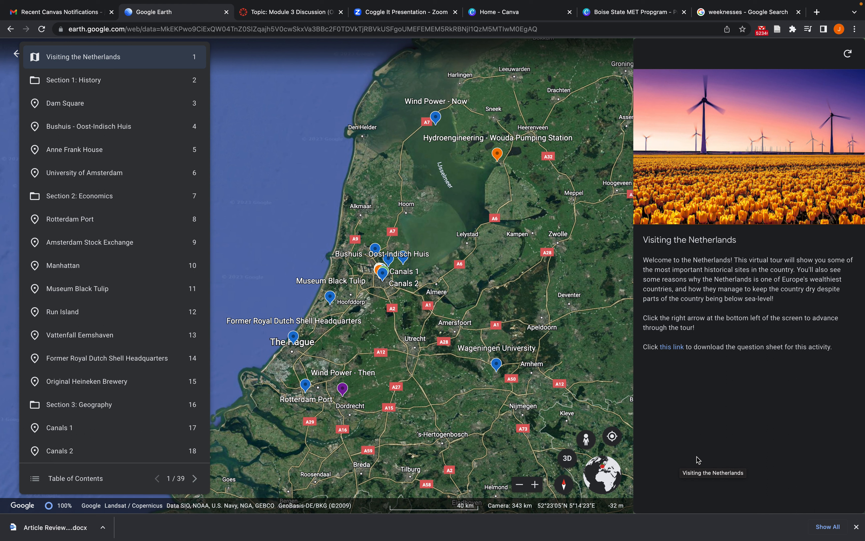
mouse_move(788, 418)
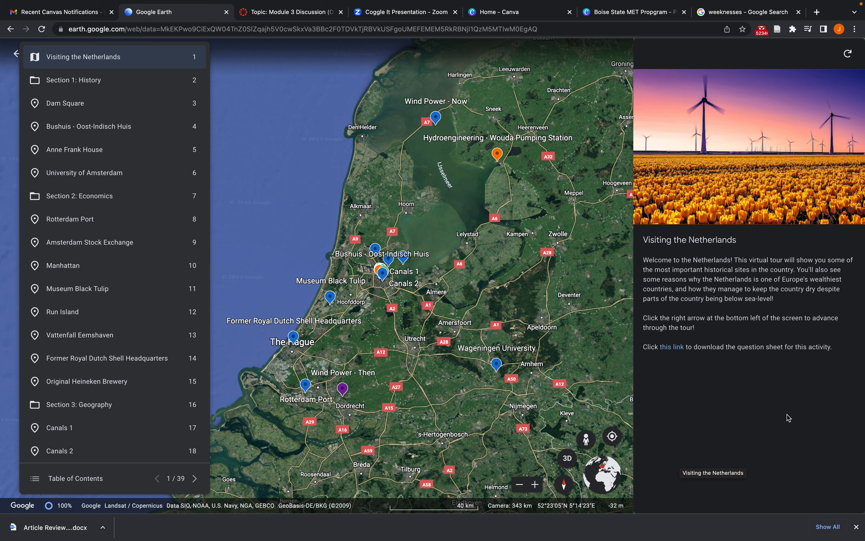
mouse_move(676, 361)
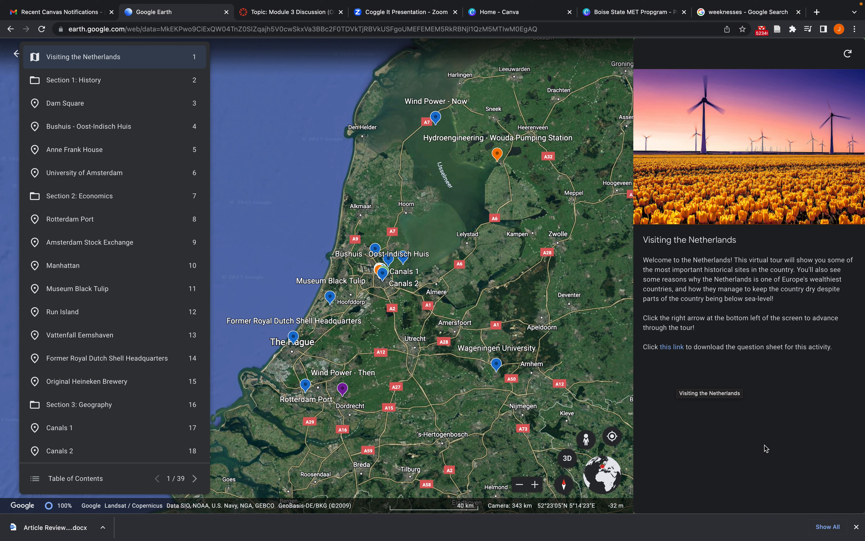
mouse_move(679, 364)
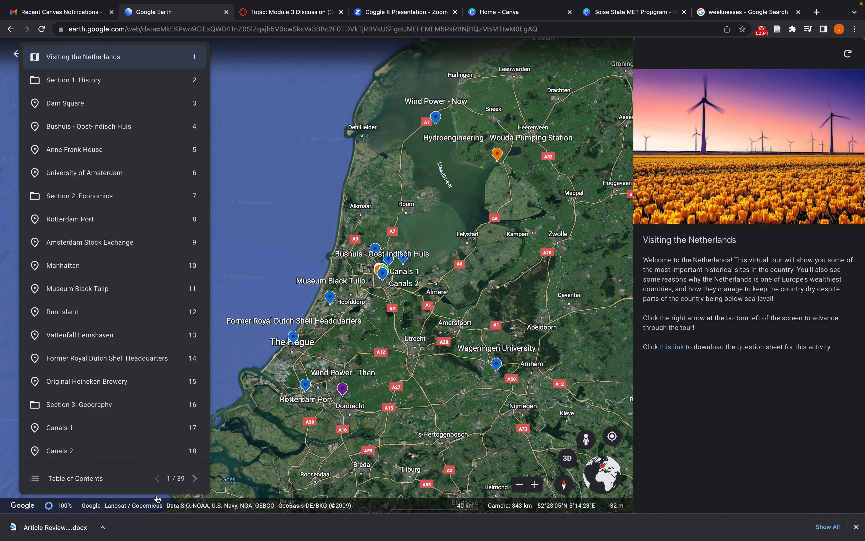
Step: Advance the tour through the History section intro to slide 3, Dam Square
left_click(195, 486)
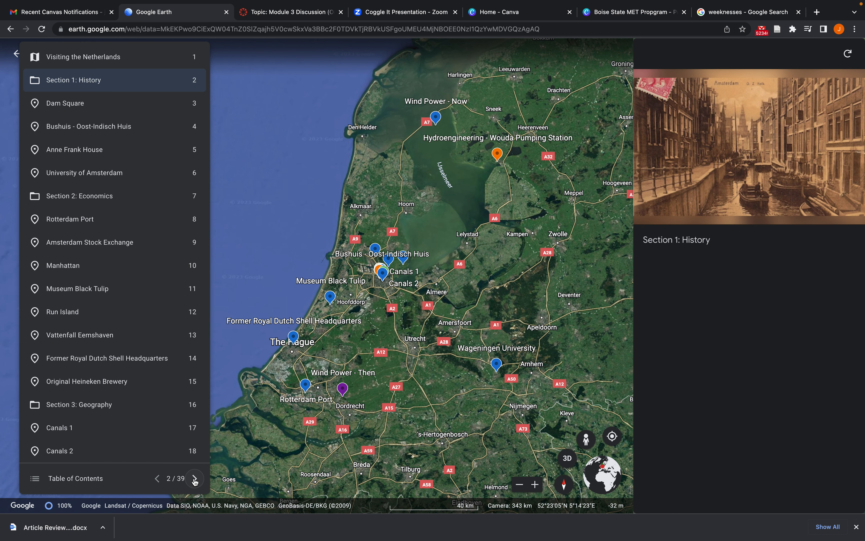
left_click(194, 479)
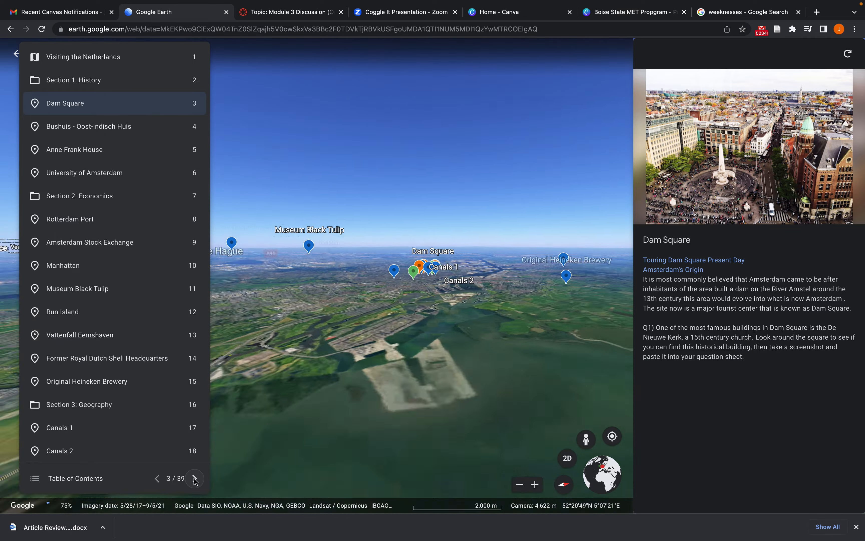
Step: Enter the street-level panorama of Dam Square showing the Royal Palace
left_click(195, 478)
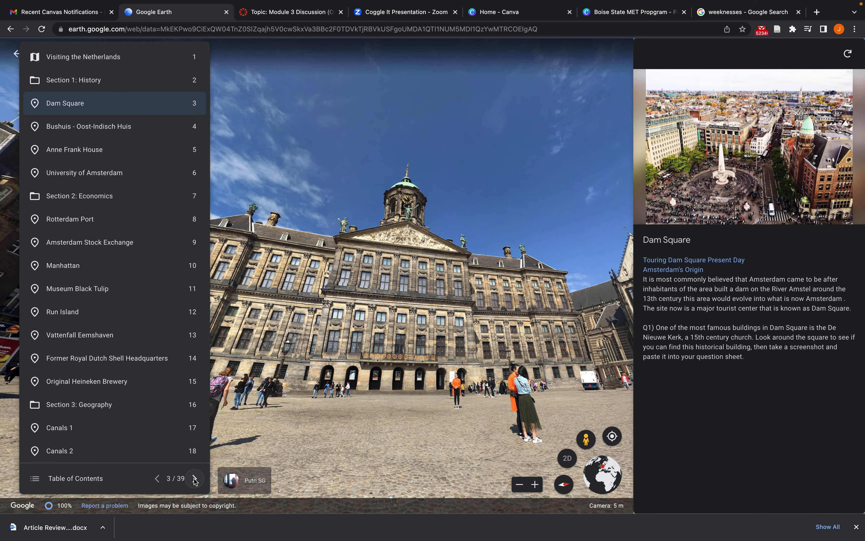
mouse_move(441, 344)
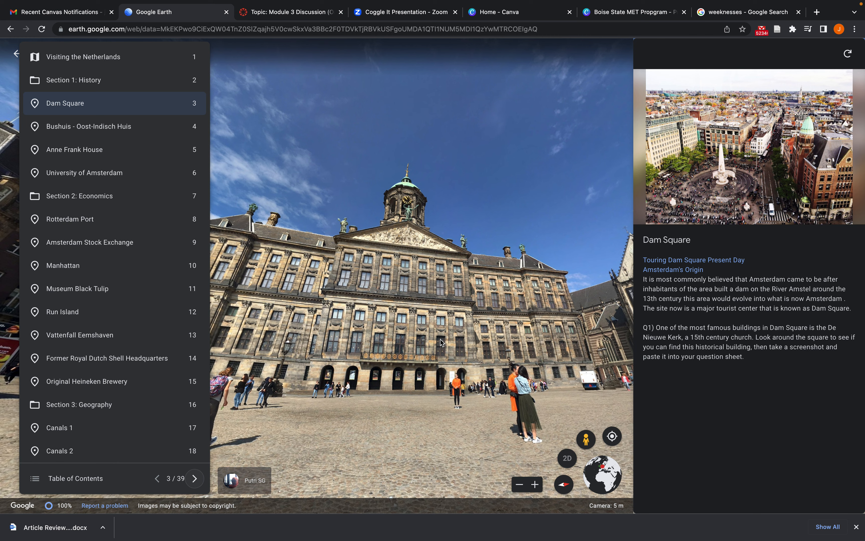
mouse_move(553, 357)
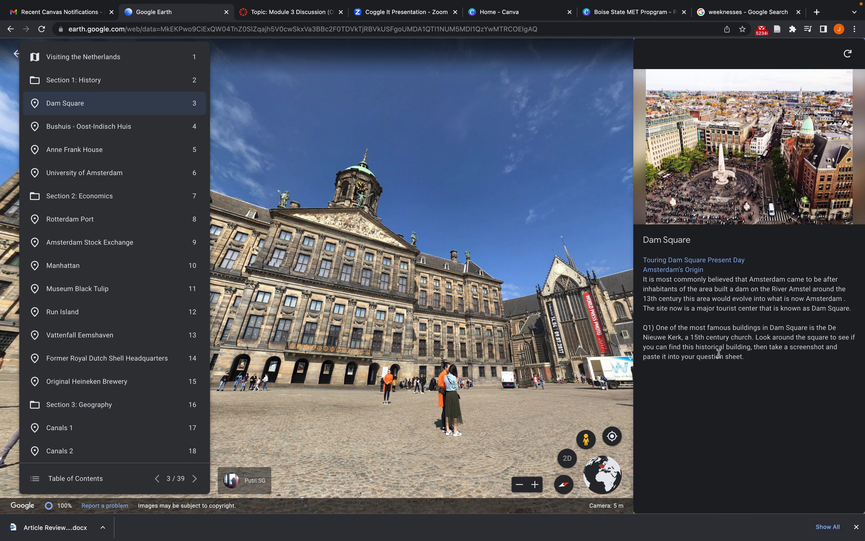
mouse_move(766, 338)
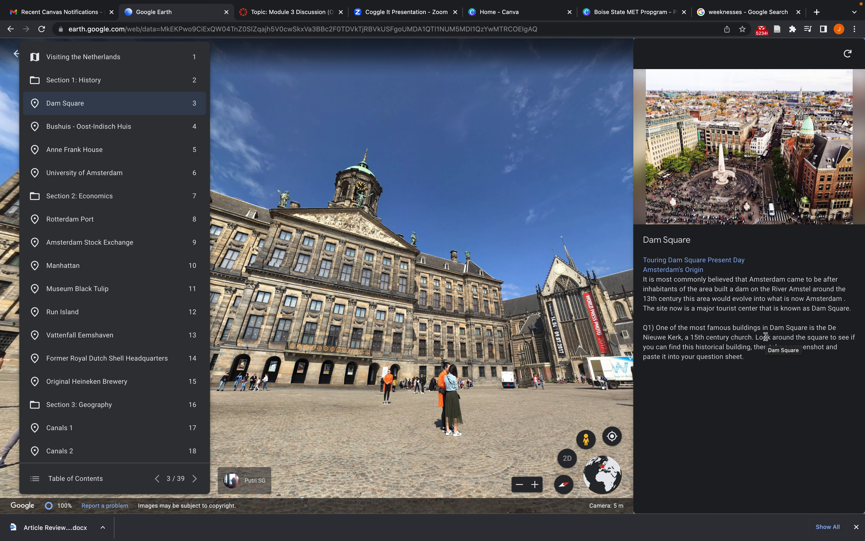
mouse_move(809, 417)
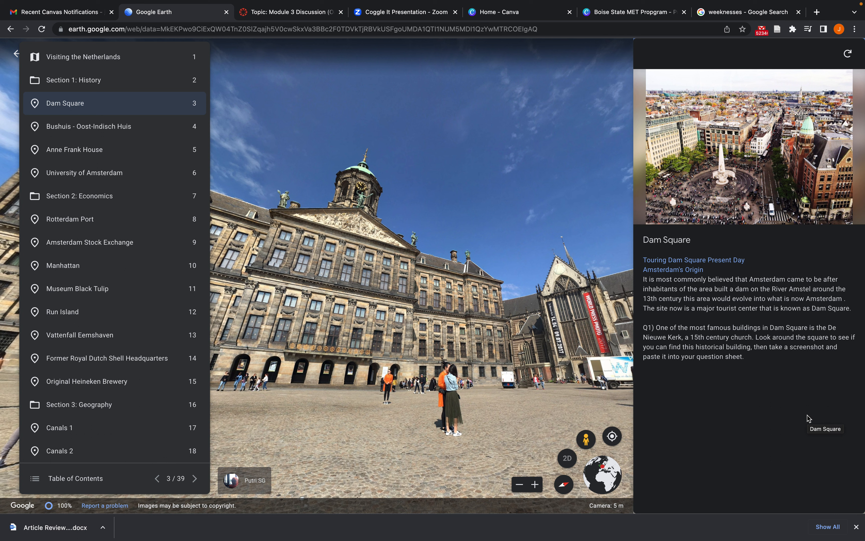
mouse_move(804, 418)
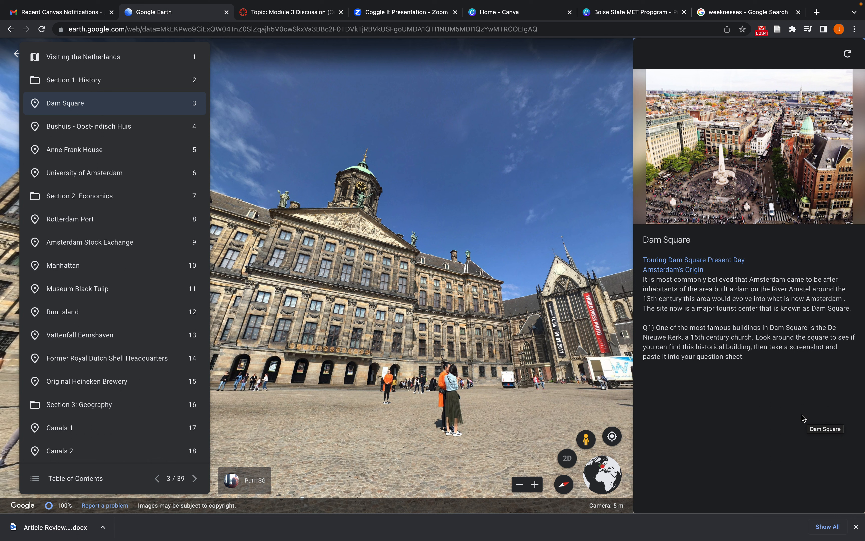
mouse_move(592, 447)
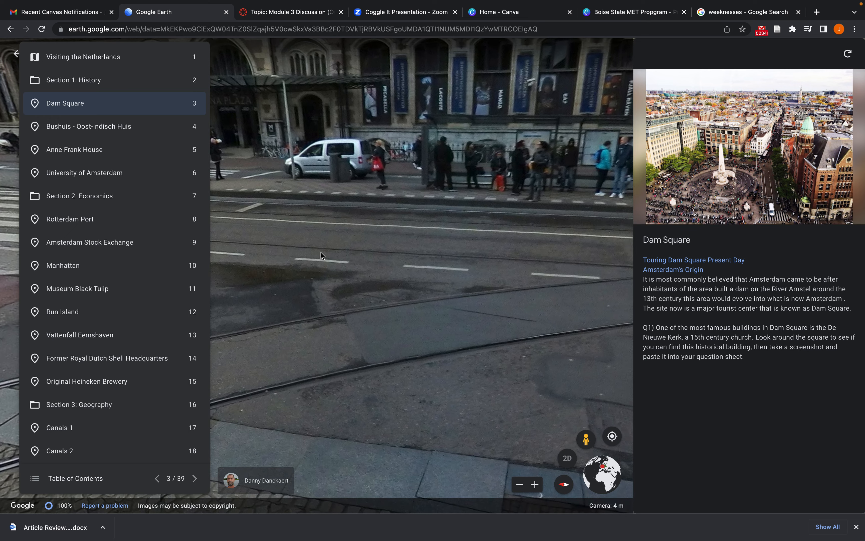
Step: Rotate the street view toward the Magna Plaza shopping building across the tram tracks
left_click_drag(323, 255, 499, 247)
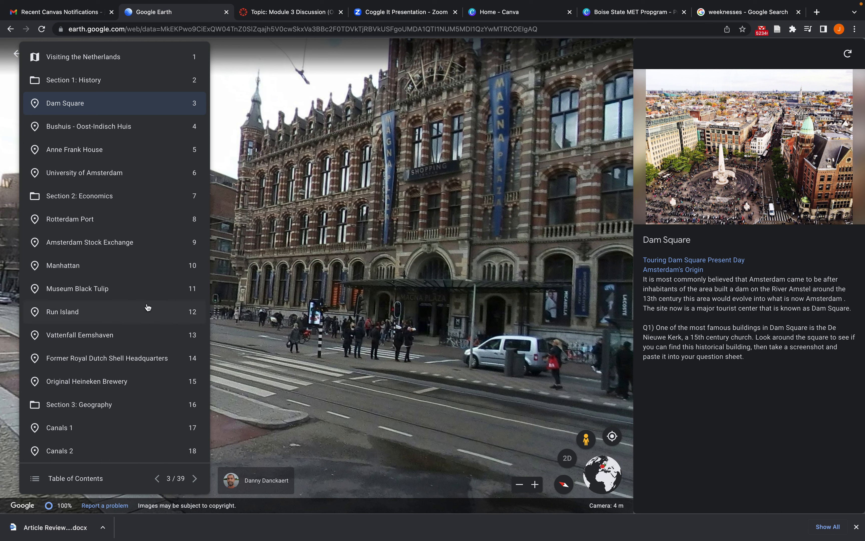
Step: Jump to slide 22, Wind Power - Then, from the Table of Contents
scroll("down", 3)
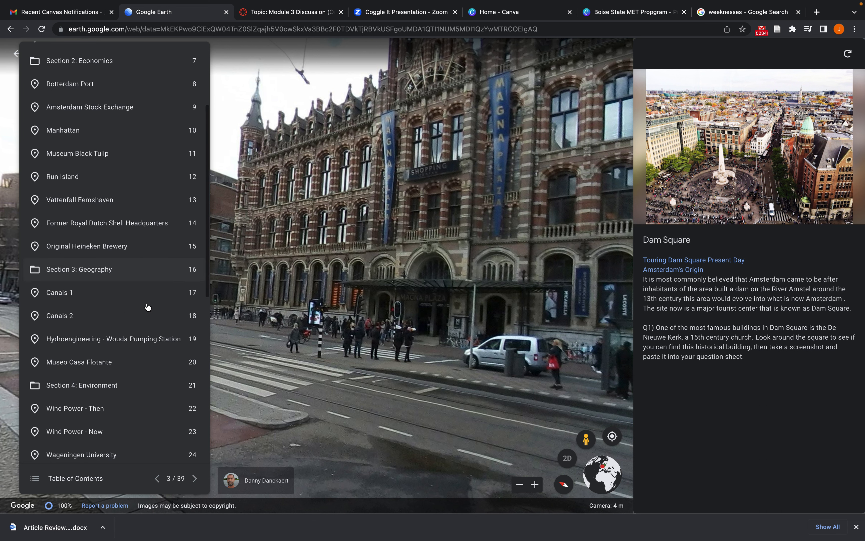
scroll("down", 3)
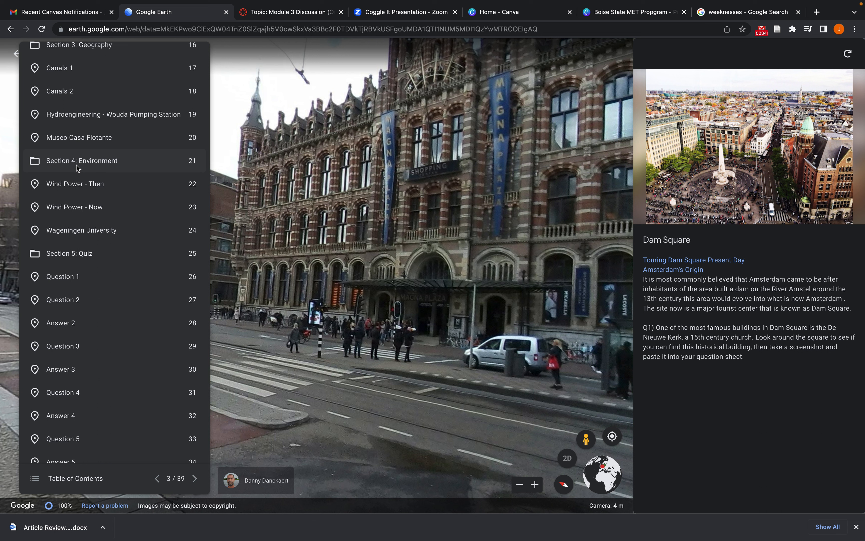
mouse_move(91, 192)
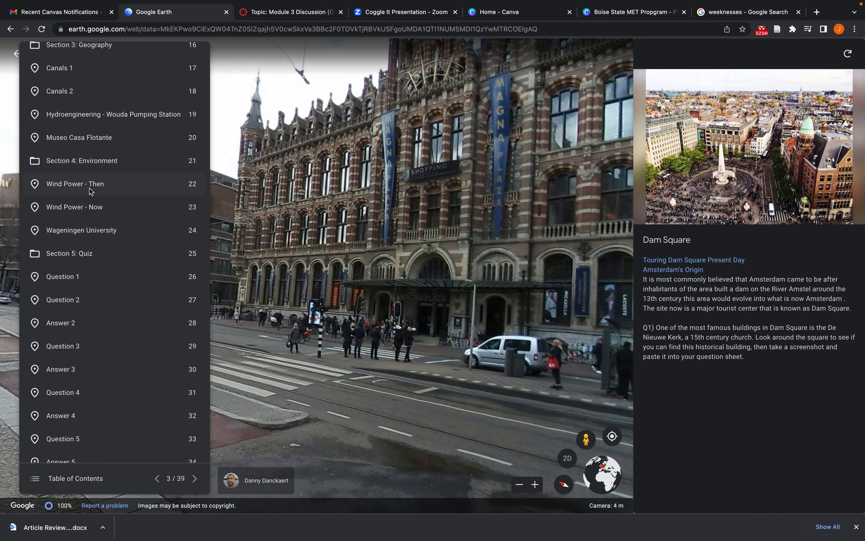
left_click(75, 184)
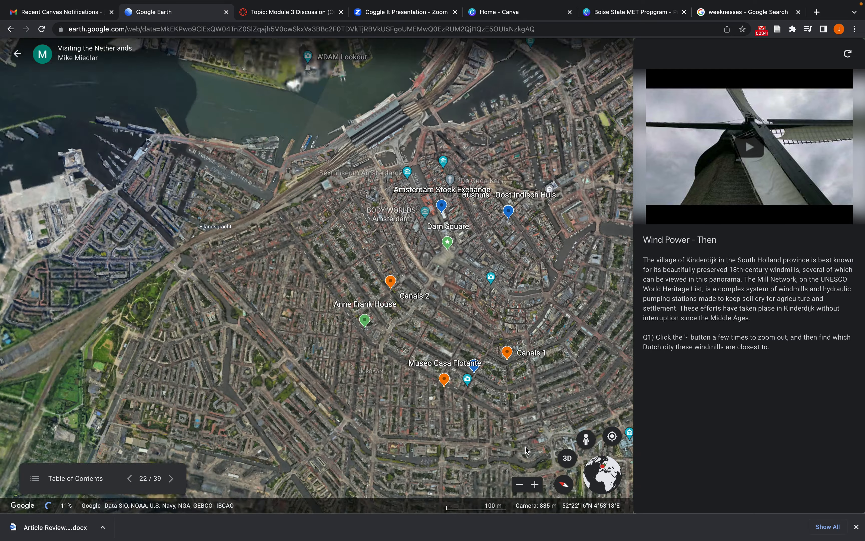
Step: Enter the Kinderdijk windmills photo sphere and pan around the canals and windmills
left_click(520, 484)
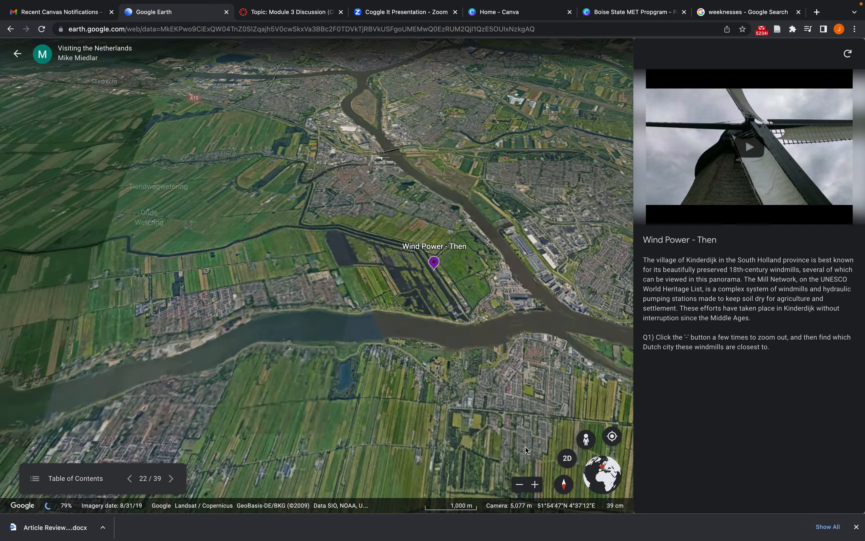
left_click(434, 262)
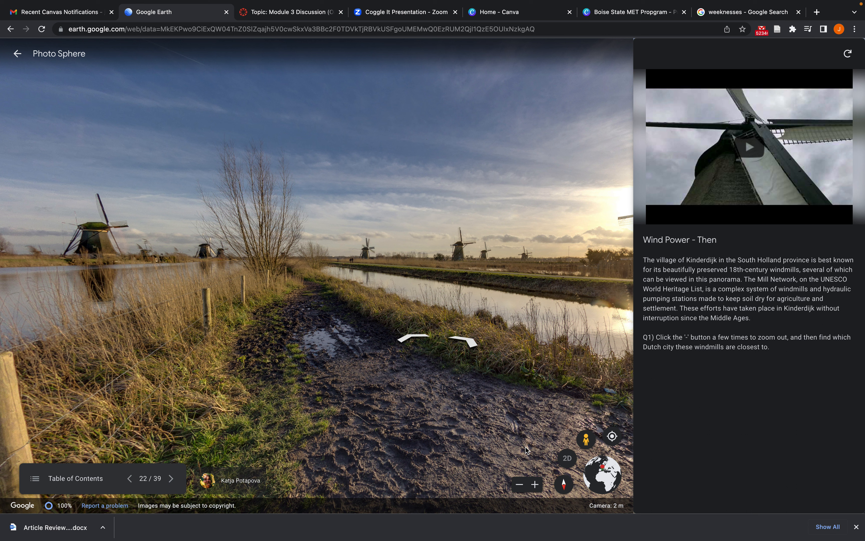
mouse_move(510, 320)
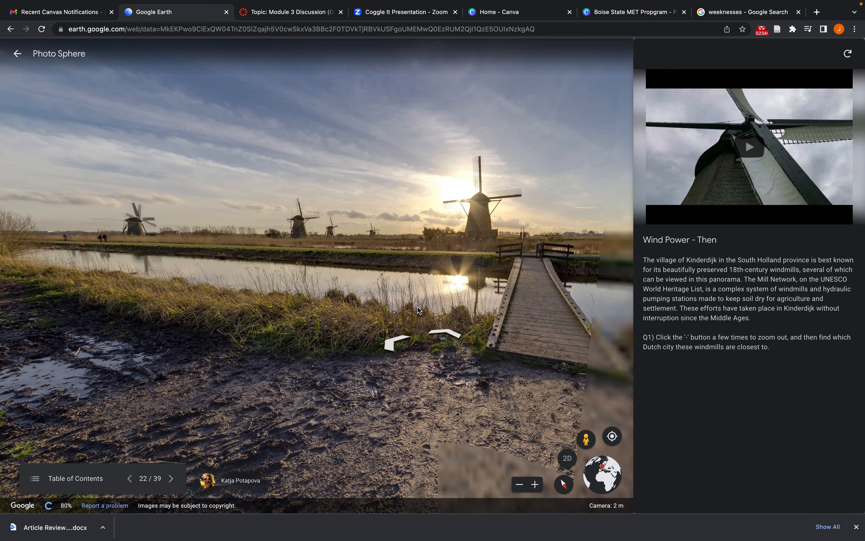
left_click(520, 485)
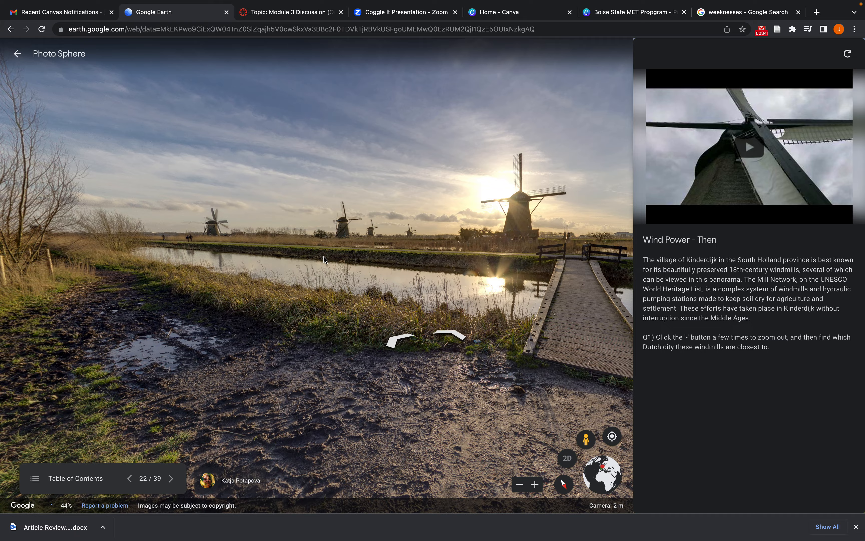
left_click_drag(323, 260, 349, 246)
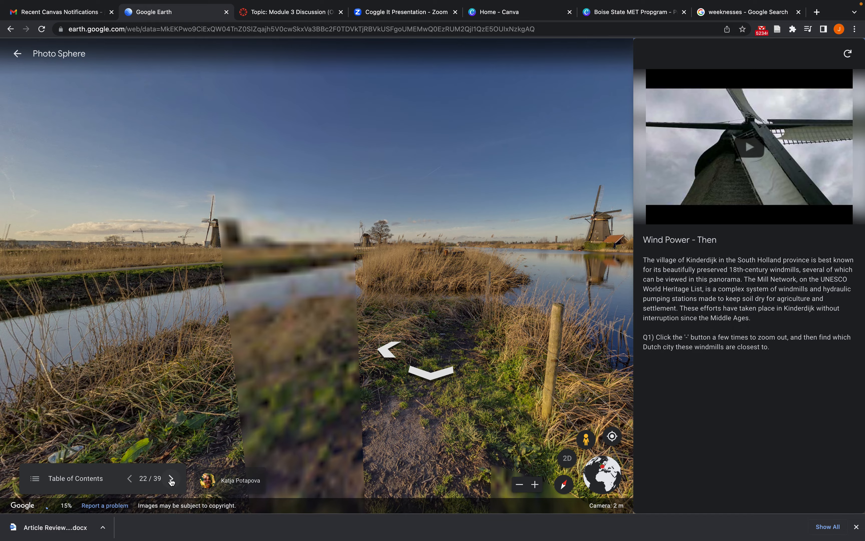
Step: Advance to slide 23, Wind Power - Now, and enter its wind turbine photo sphere
left_click(171, 479)
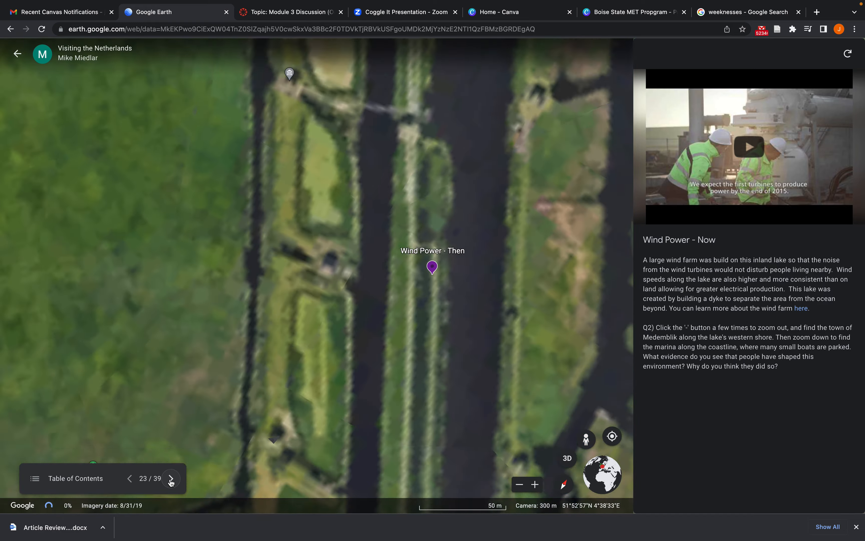
left_click(520, 484)
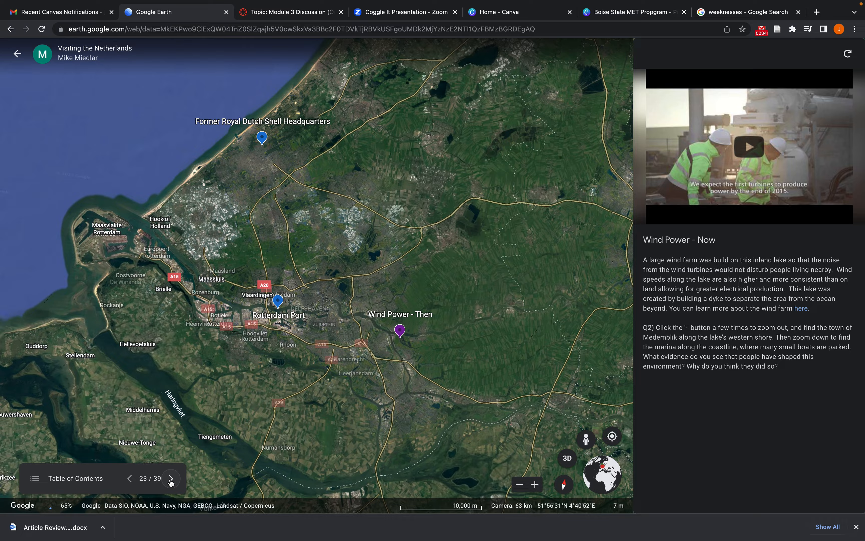
left_click(170, 479)
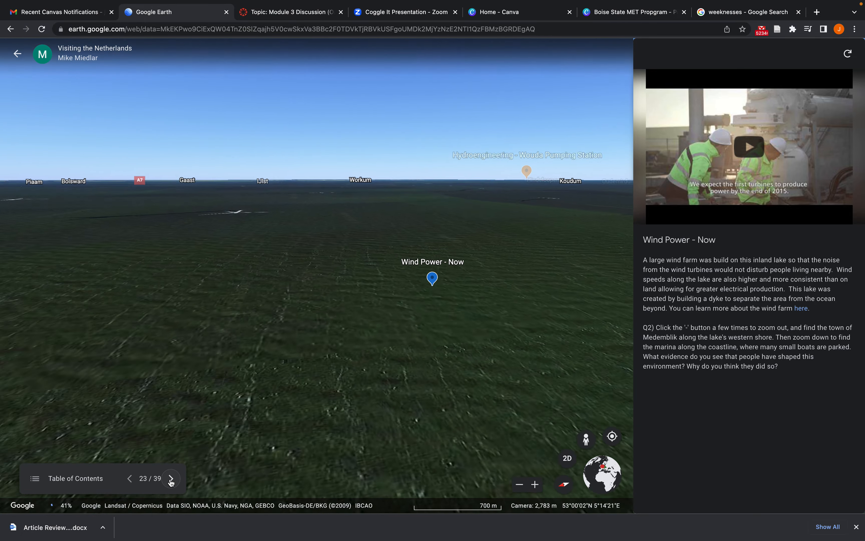
left_click(430, 279)
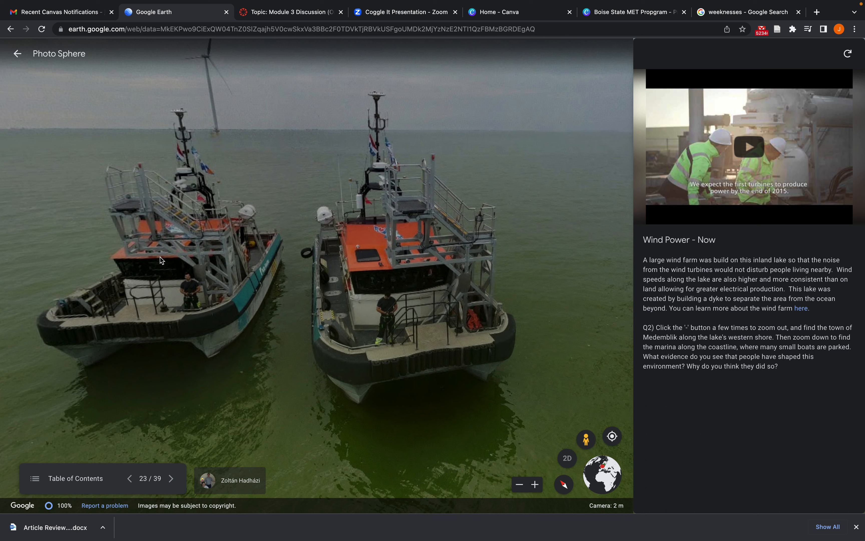
mouse_move(705, 159)
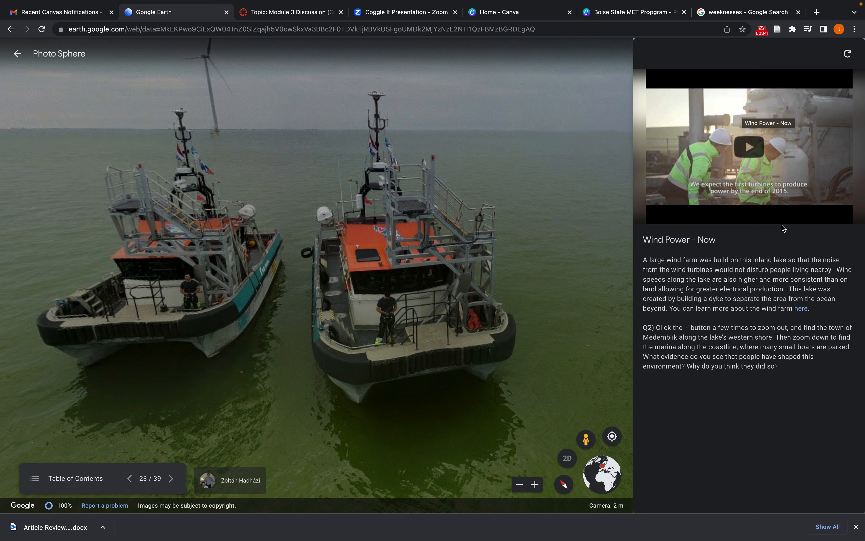
mouse_move(689, 402)
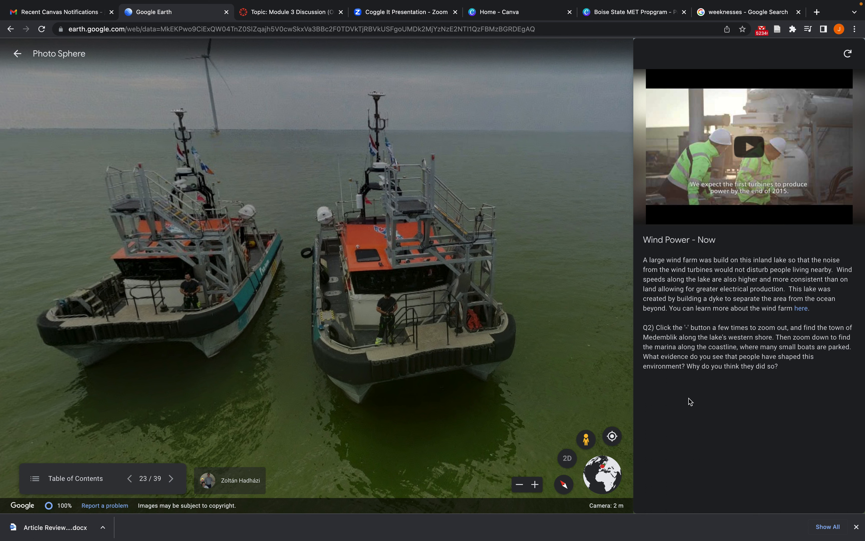
mouse_move(702, 403)
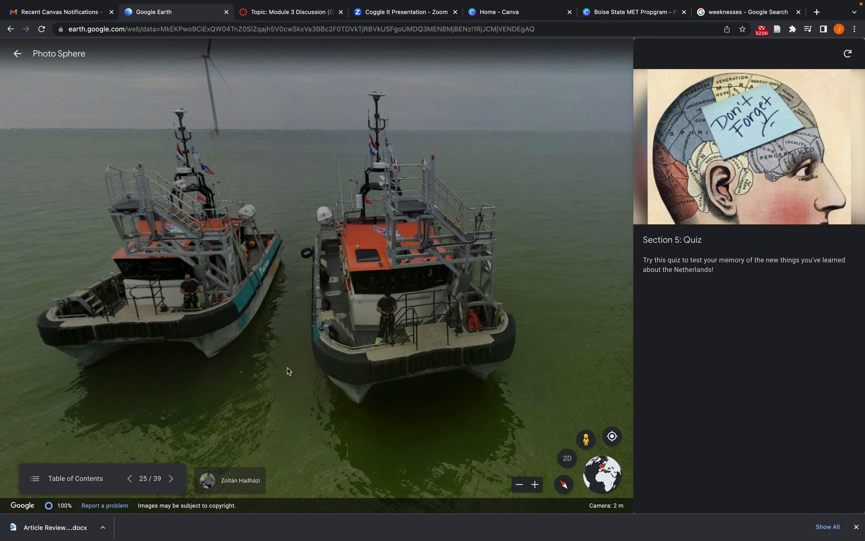
Step: Advance to slide 26, quiz Question 1 of 8 about Amsterdam's river dam
left_click(172, 478)
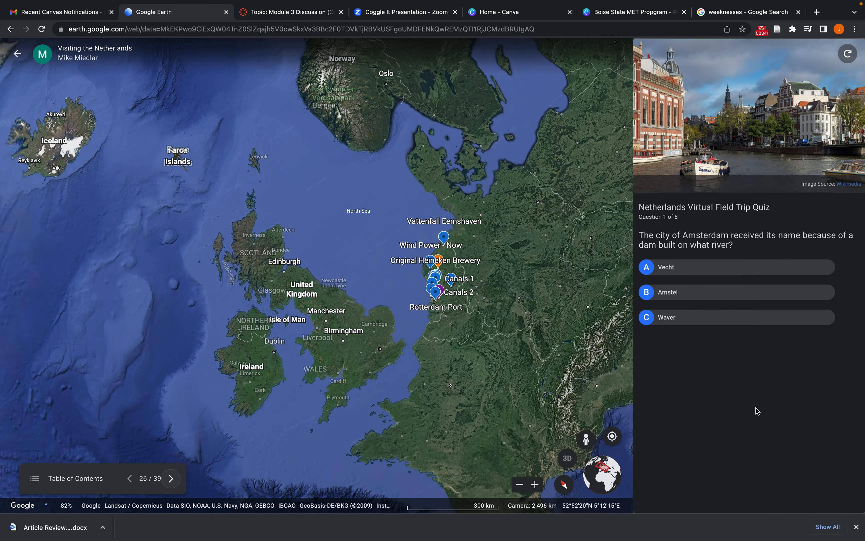
scroll("down", 3)
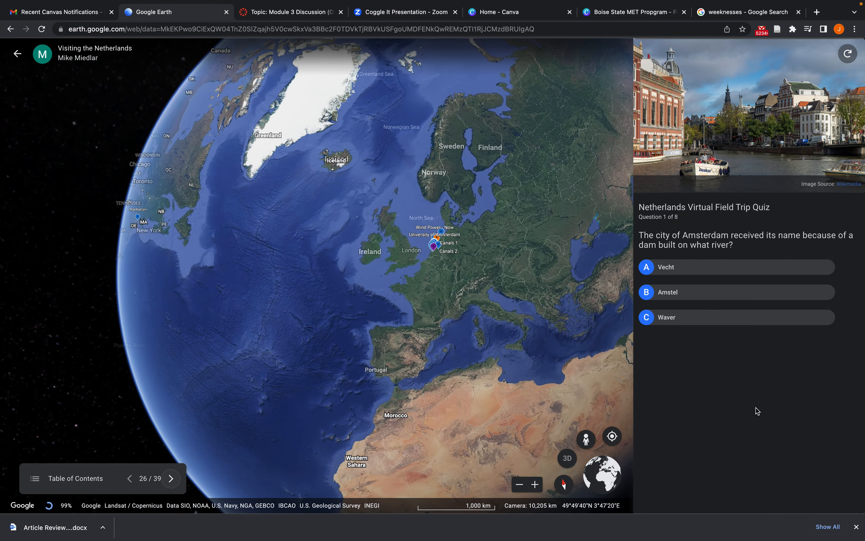